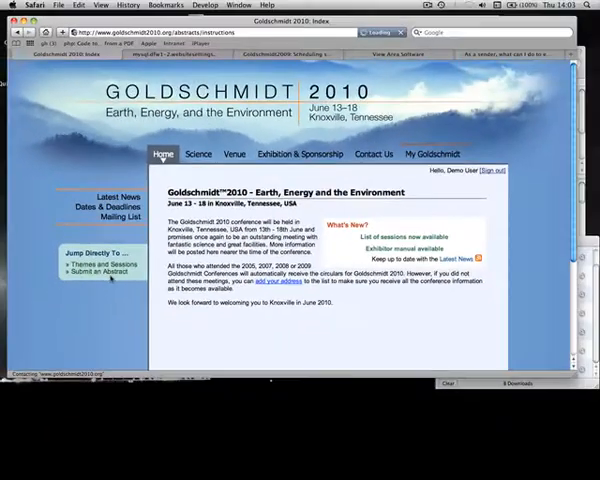
Step: Style the title 'Example abstract for the Goldschmidt conference volume' as Abstract Title, bold and centred
click(198, 154)
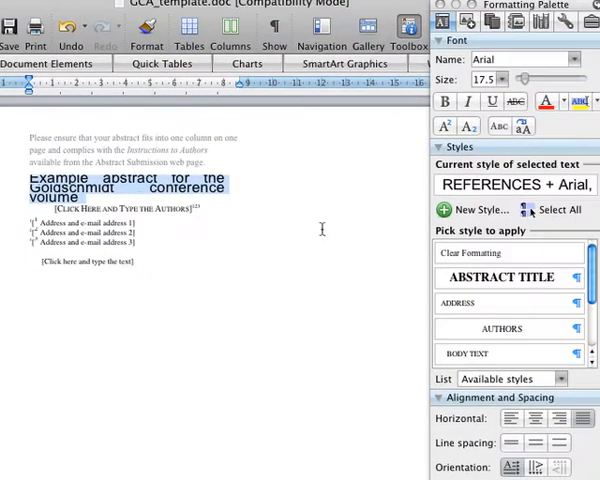
click(504, 276)
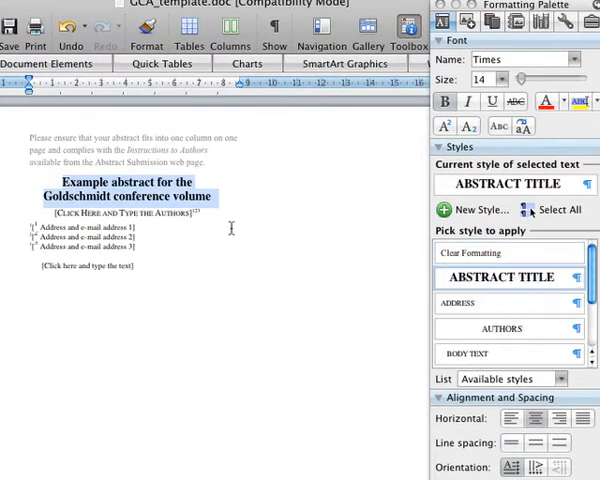